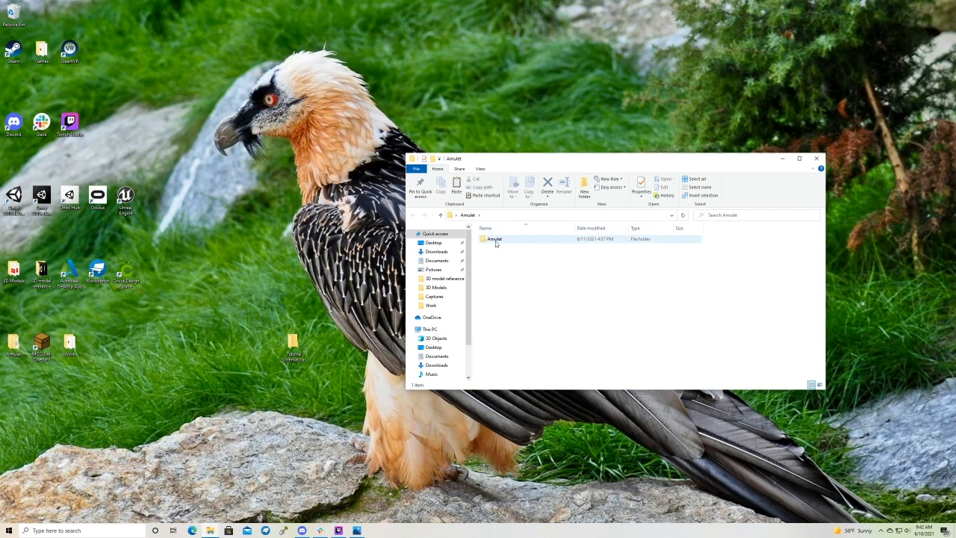
# - Launch amulet_app.exe from the Amulet folder in File Explorer
pyautogui.doubleClick(493, 238)
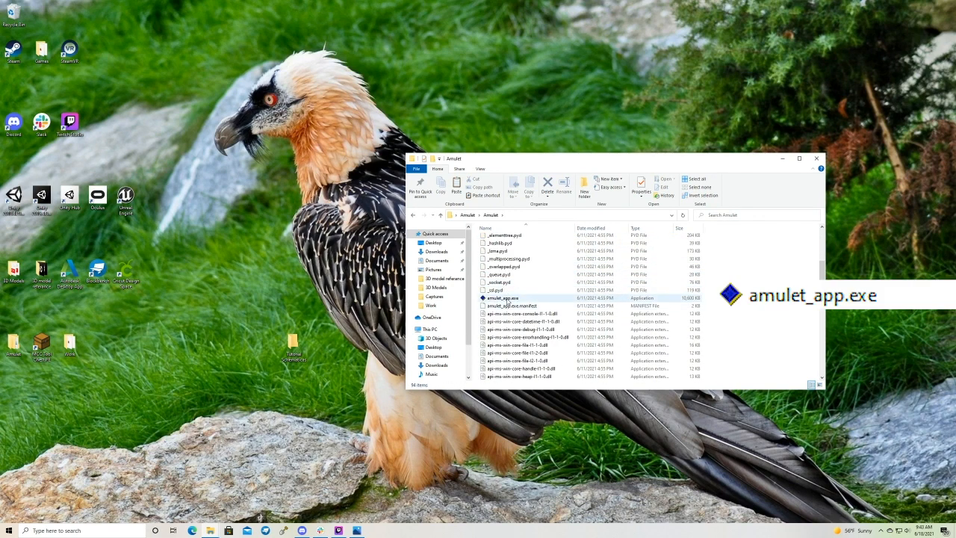
pyautogui.click(502, 298)
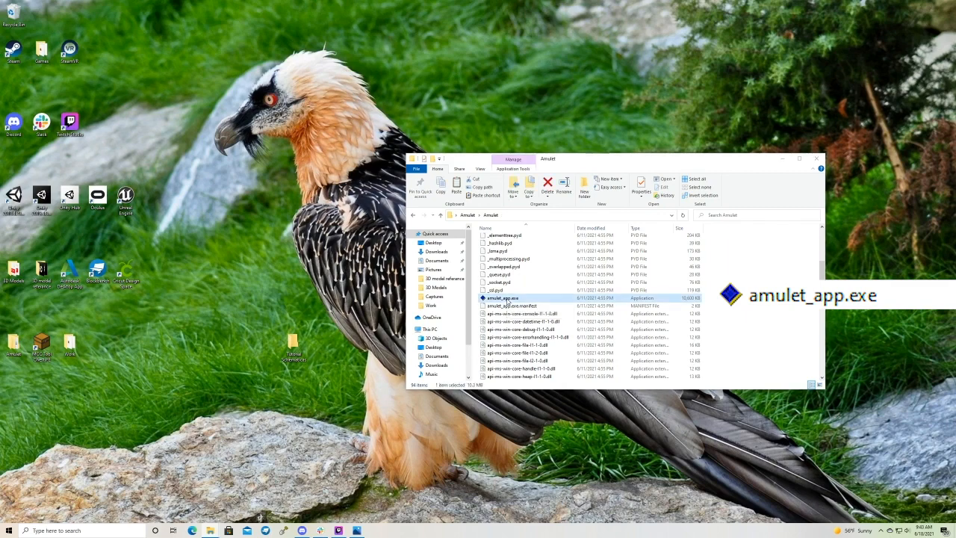
pyautogui.doubleClick(510, 298)
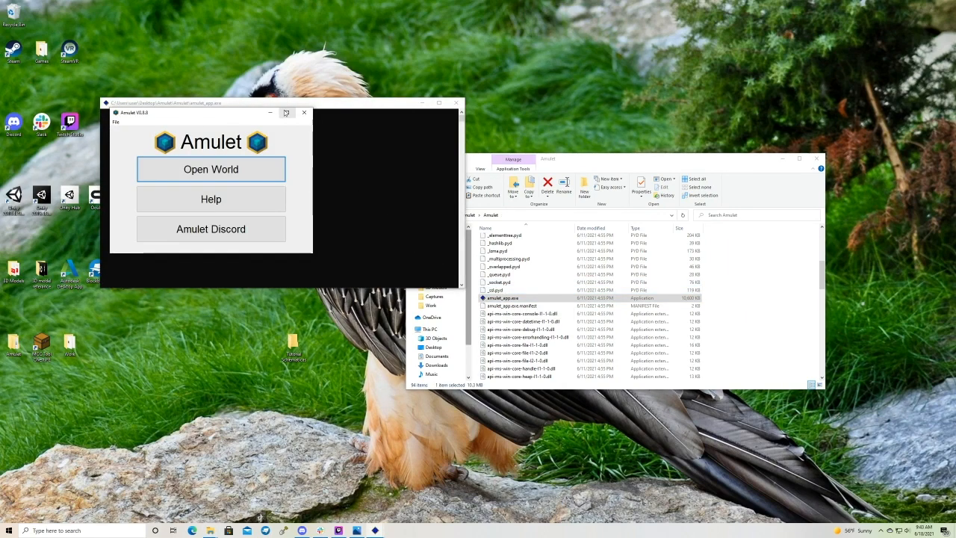
# - Maximize Amulet and open the Bedrock world 'livestream' from the world list
pyautogui.click(288, 112)
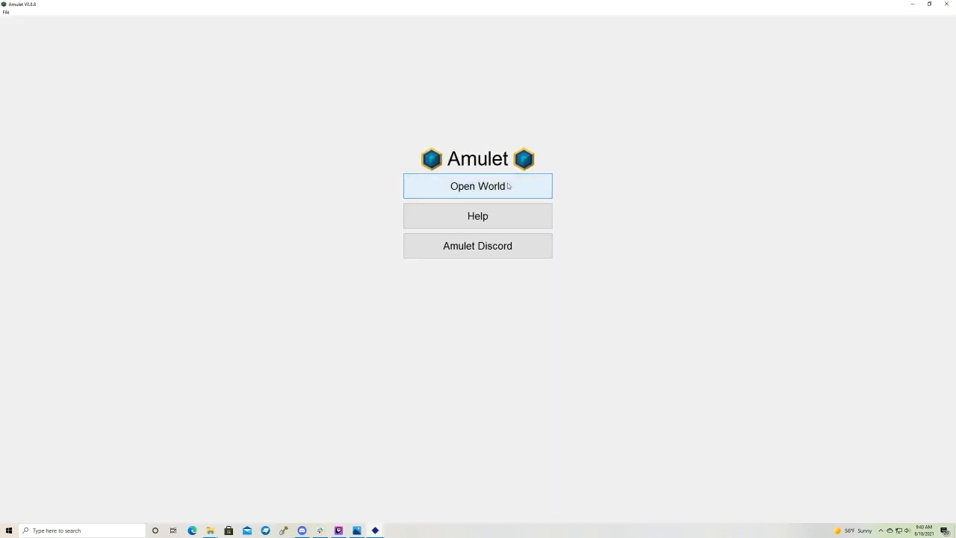
pyautogui.click(477, 185)
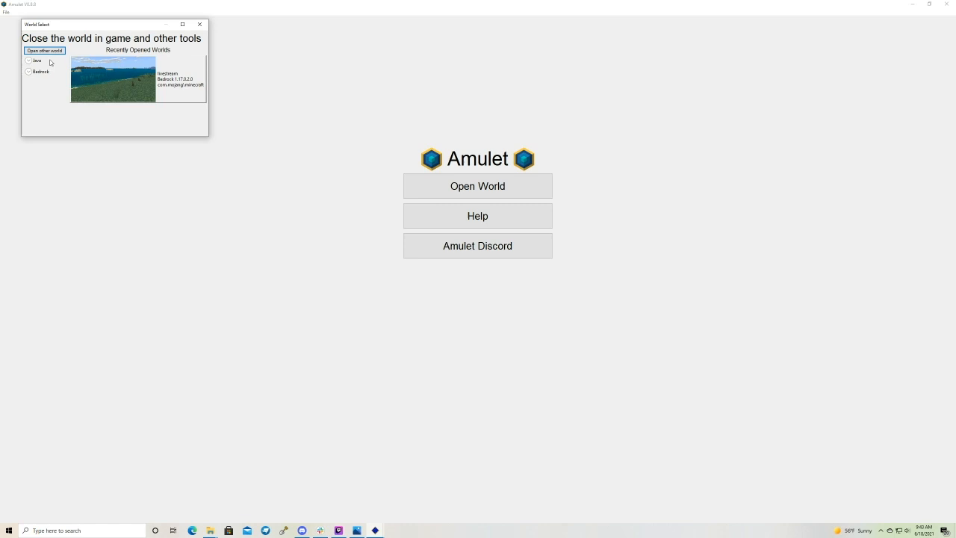
pyautogui.click(28, 71)
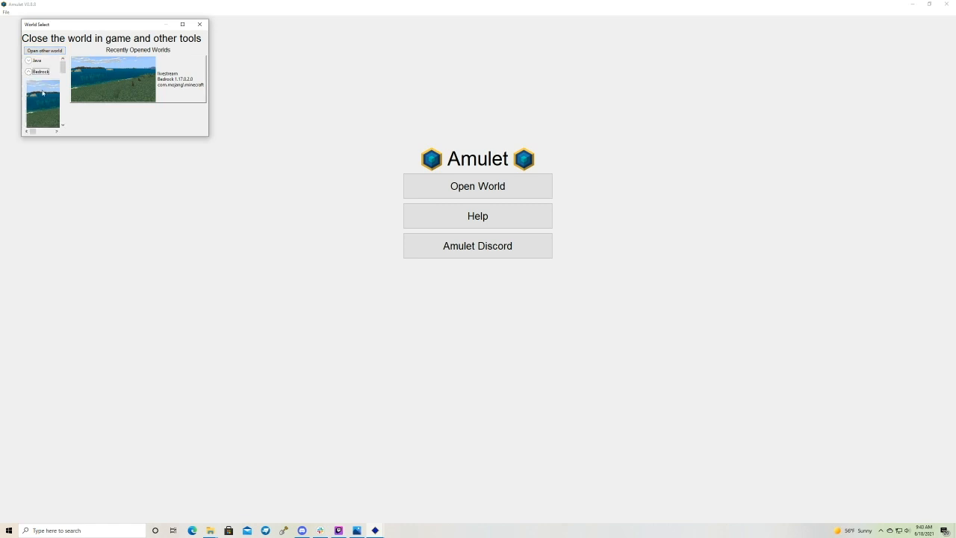
pyautogui.doubleClick(138, 79)
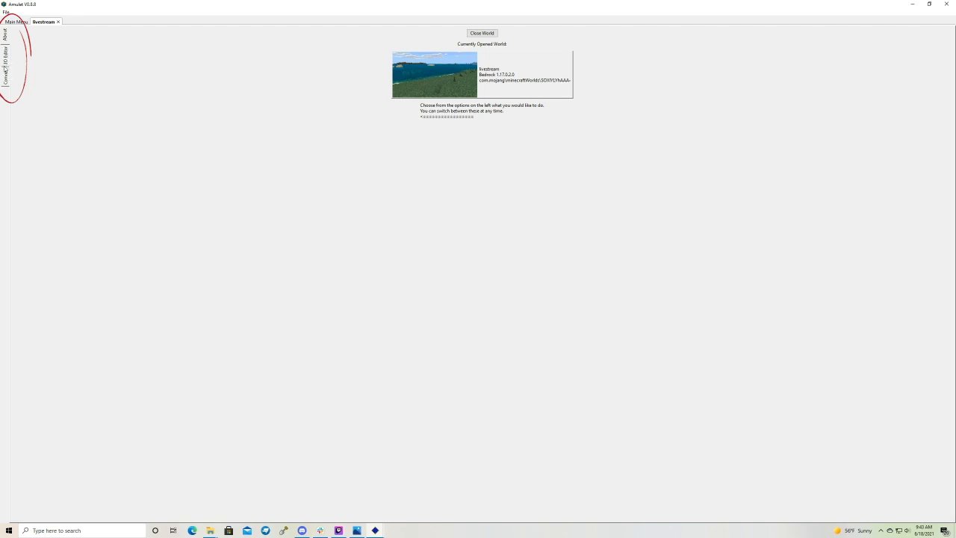
# - Switch to the 3D editor and fly over to a tree to box-select it
pyautogui.click(10, 63)
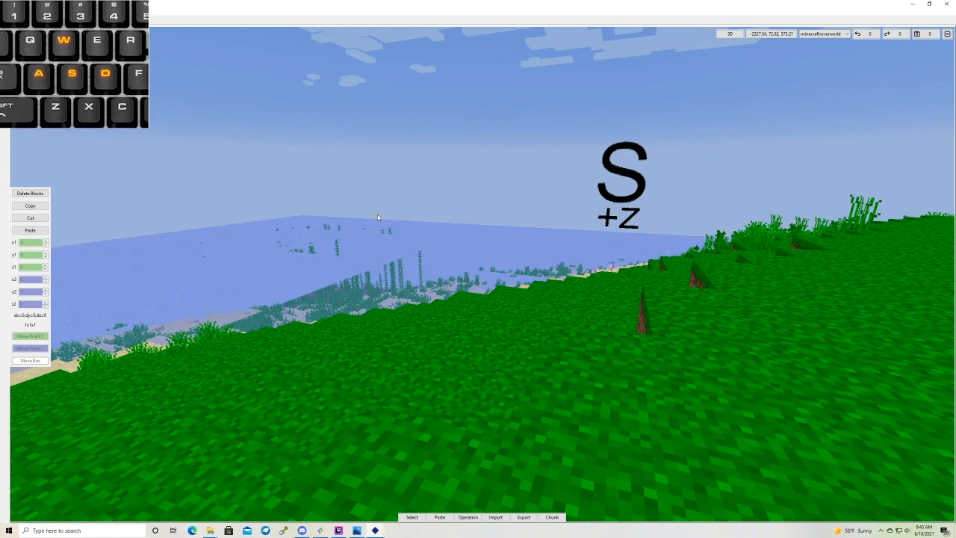
pyautogui.press('s')
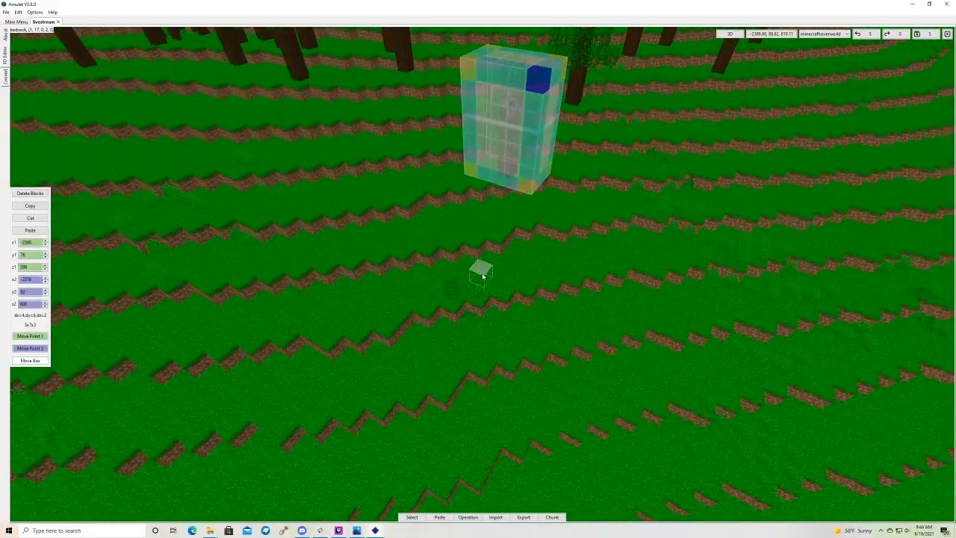
# - Copy the selected tree, paste it, and confirm placement on the grassy hillside
pyautogui.press('Ctrl+c')
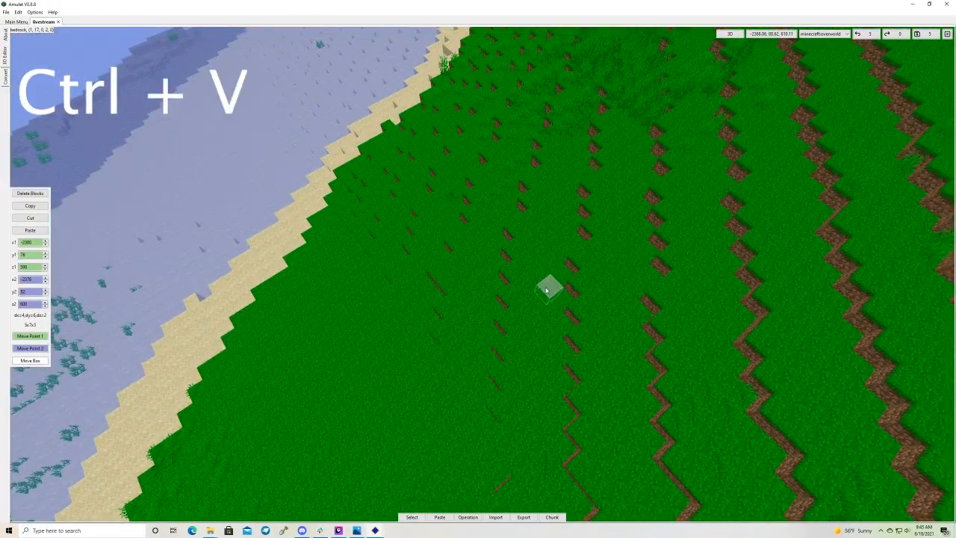
pyautogui.press('ctrl+v')
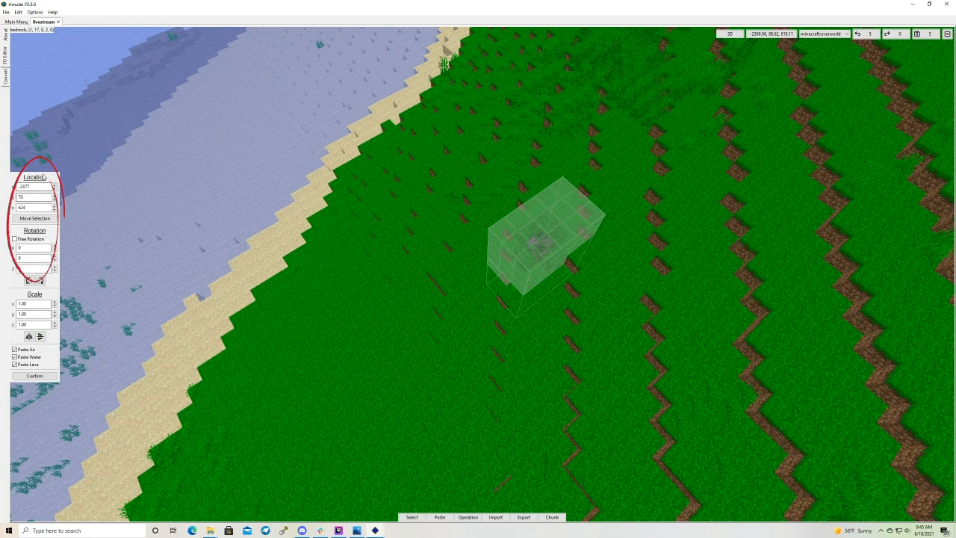
pyautogui.moveTo(33, 196)
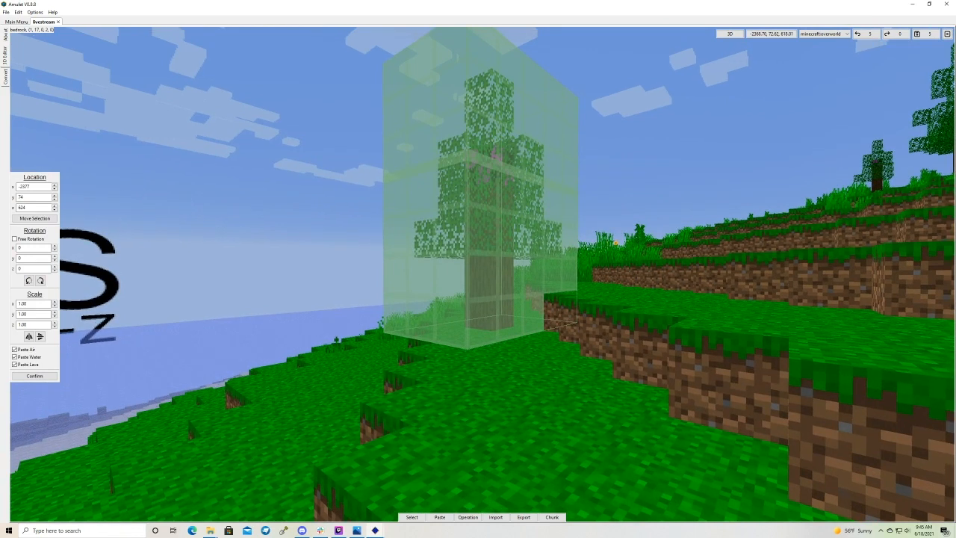
pyautogui.click(34, 376)
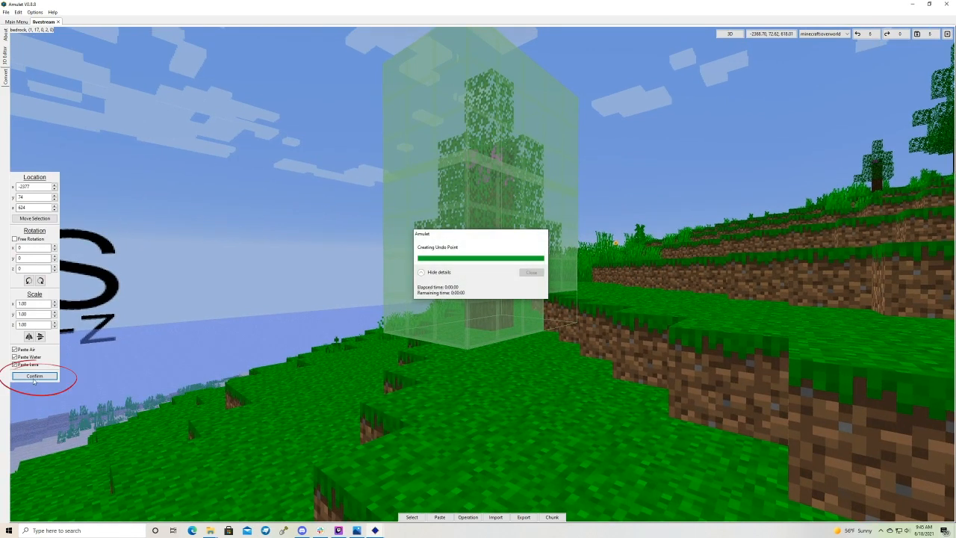
pyautogui.click(34, 376)
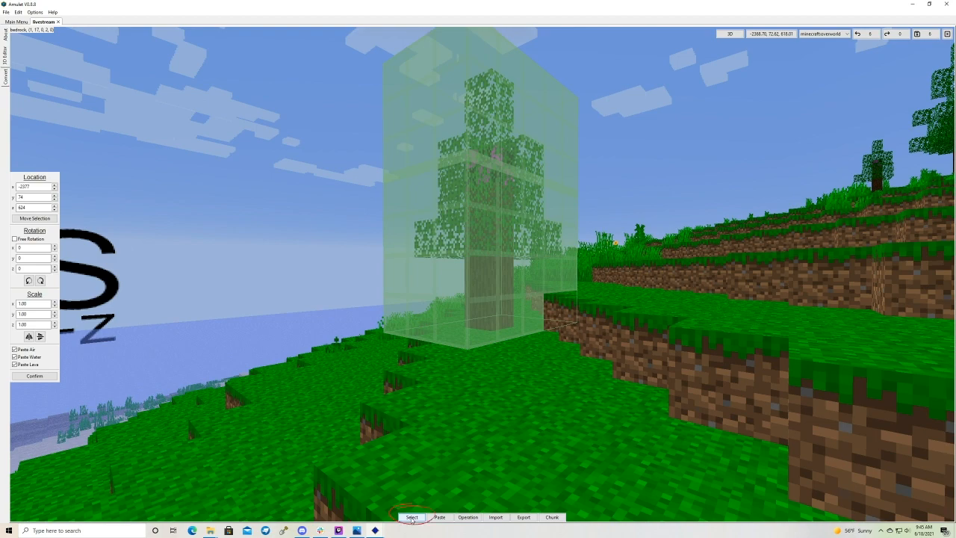
# - Load willowtree.schematic with the Import tool
pyautogui.click(420, 518)
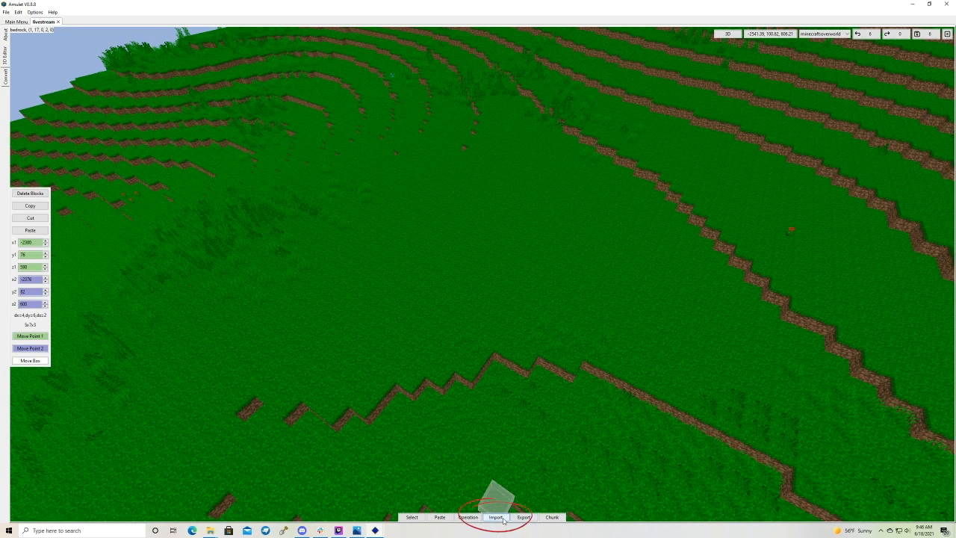
pyautogui.click(496, 518)
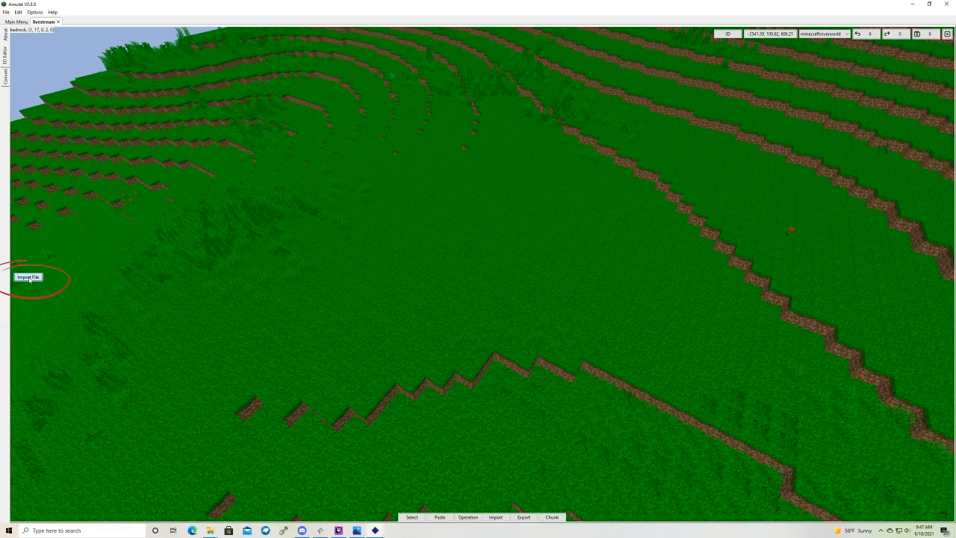
pyautogui.click(28, 277)
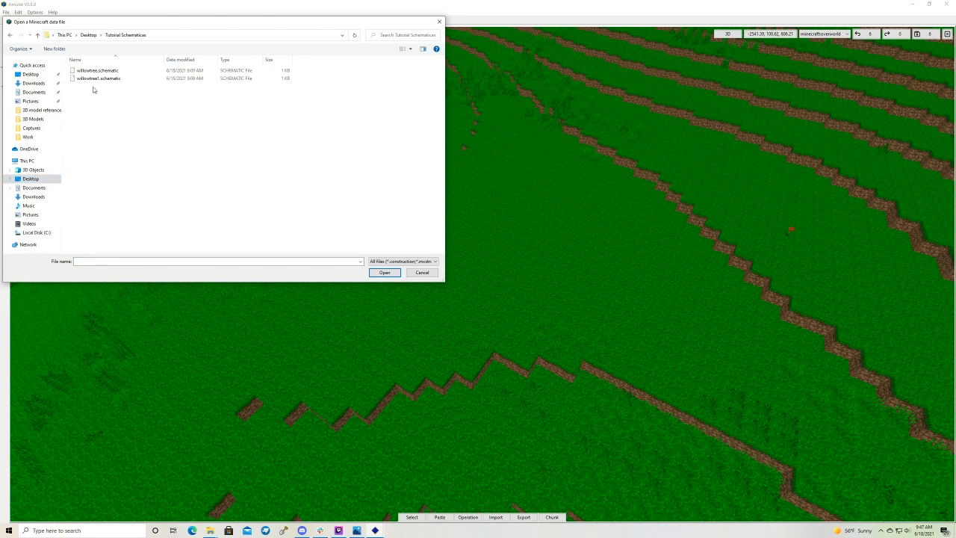
pyautogui.click(385, 272)
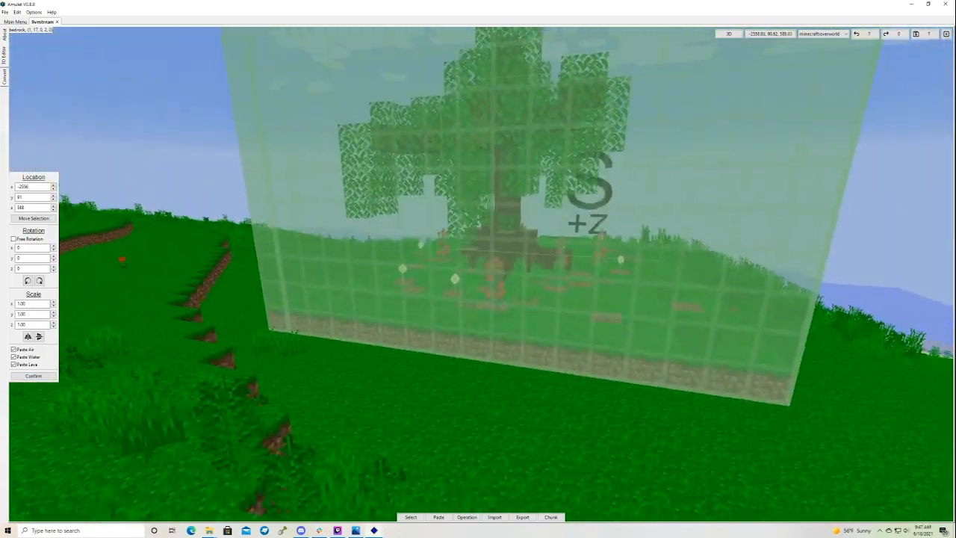
# - Position and confirm the willow tree, then save the world and close Amulet
pyautogui.press('Ctrl+z')
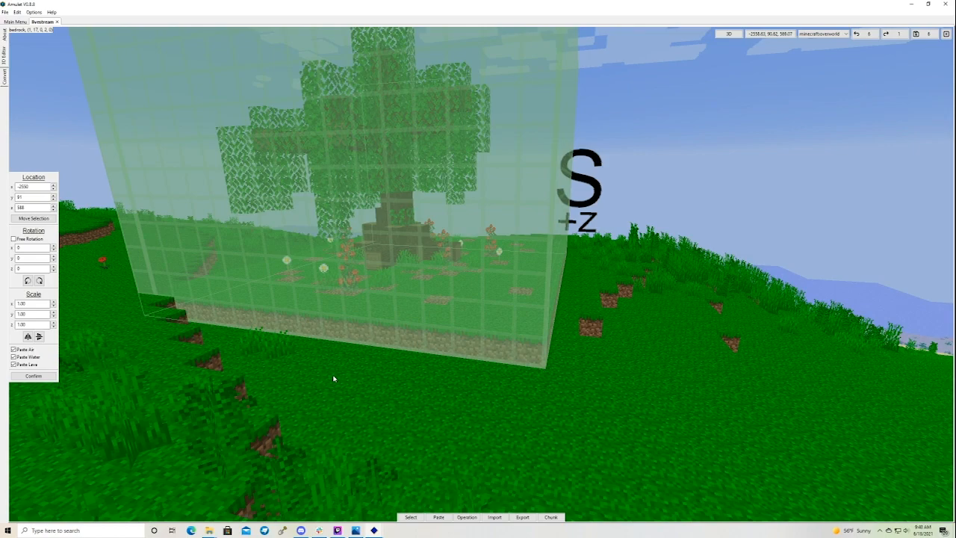
pyautogui.click(34, 376)
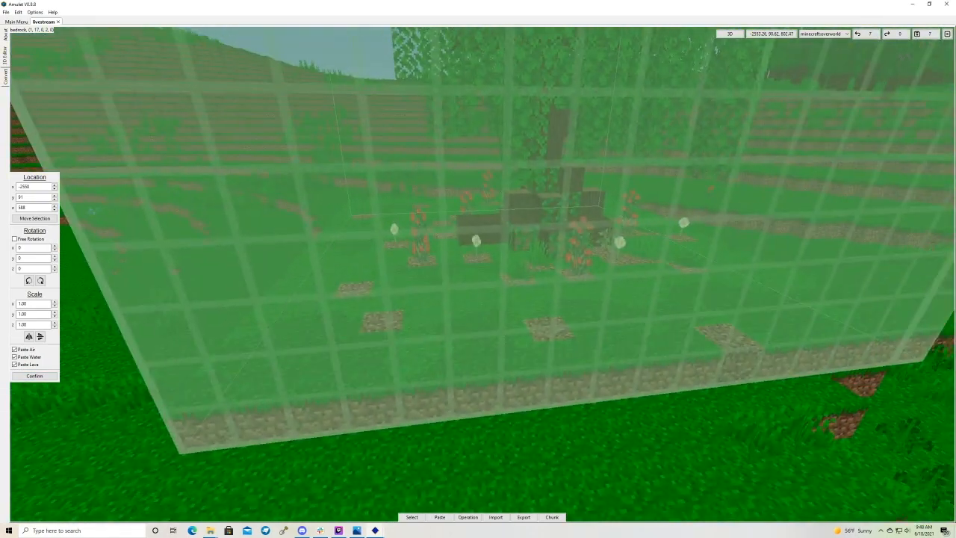
pyautogui.click(520, 518)
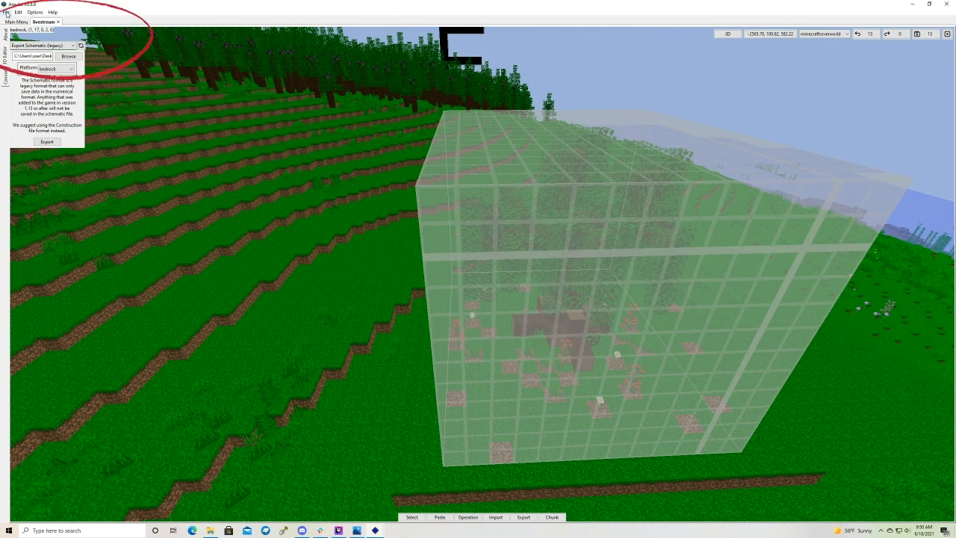
pyautogui.click(46, 141)
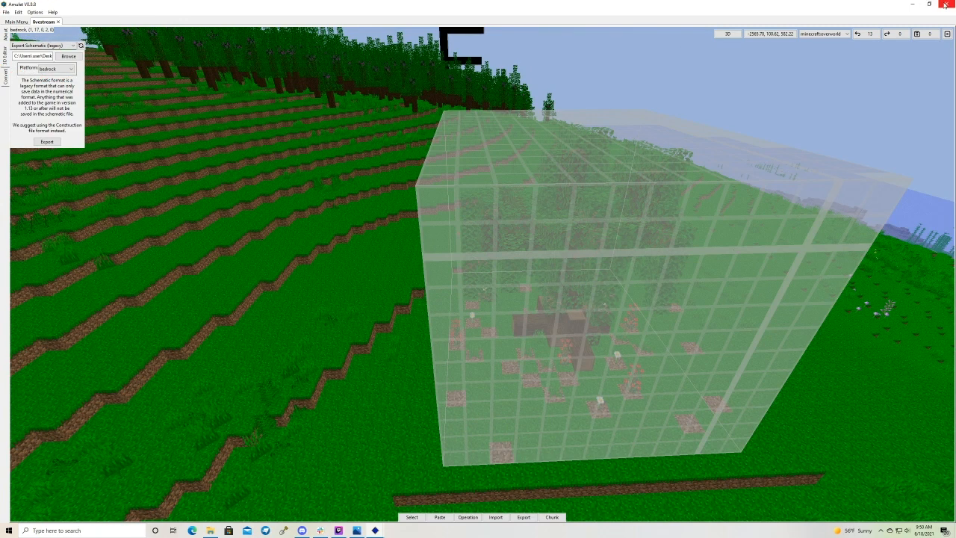
pyautogui.click(909, 6)
pyautogui.write('minecra')
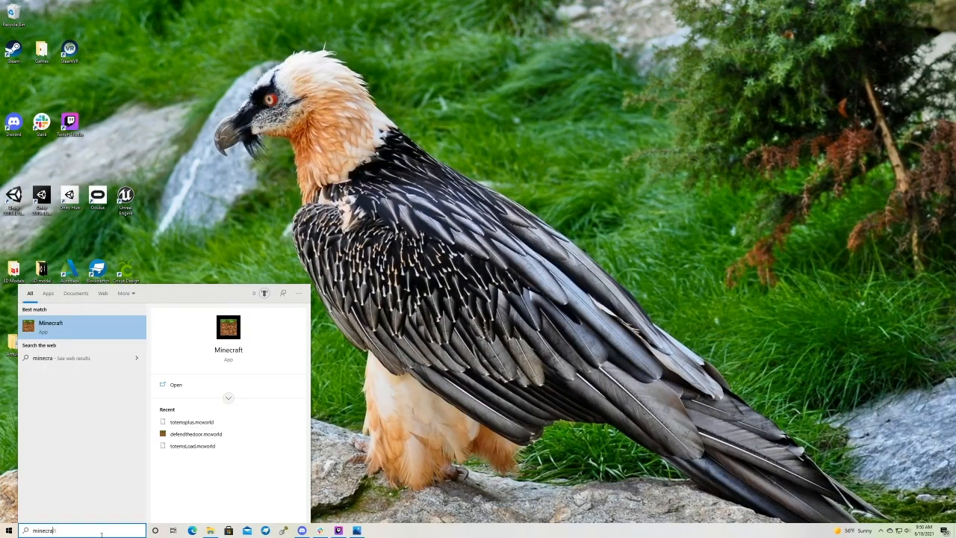
# - Start Minecraft from the Start search results
pyautogui.click(49, 328)
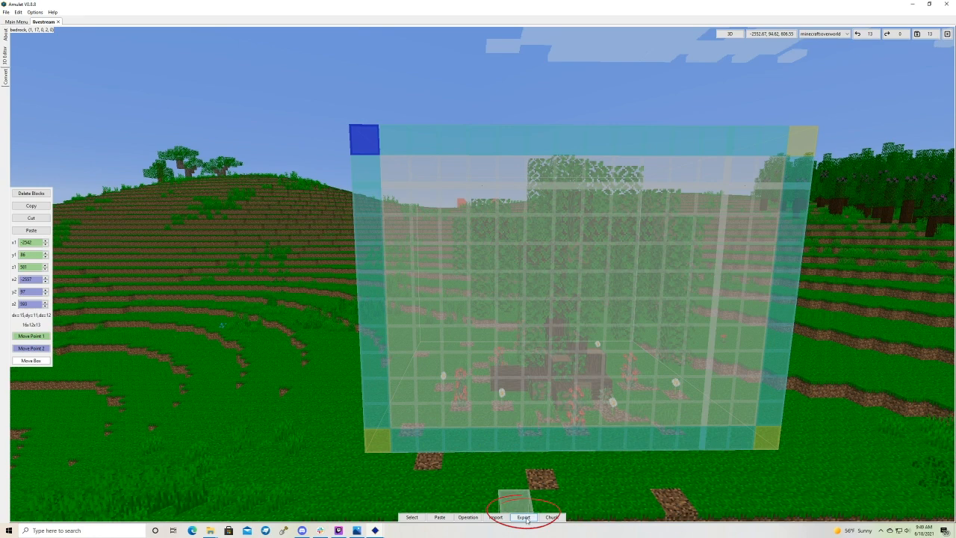
# - Export the boxed region as legacy tutorial.schematic and verify it in its folder
pyautogui.click(529, 517)
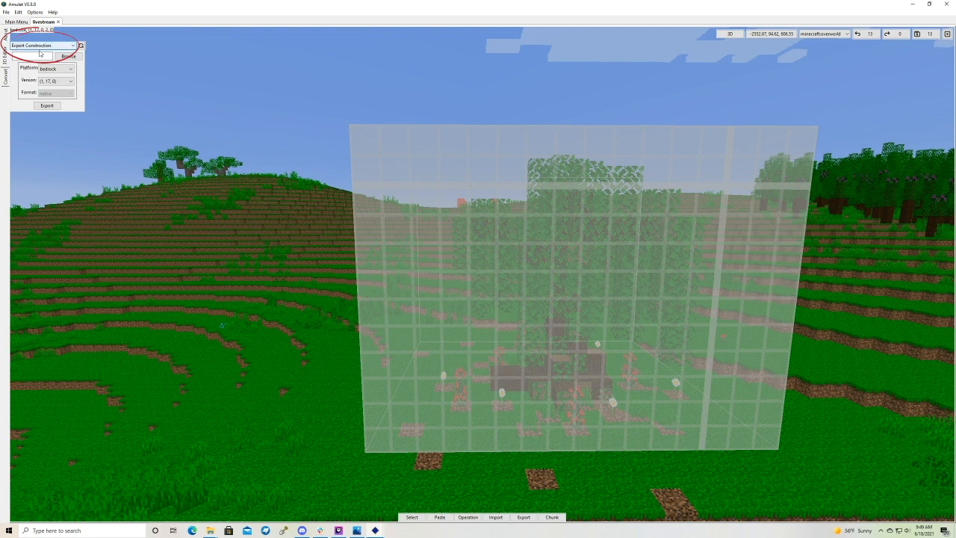
pyautogui.click(44, 46)
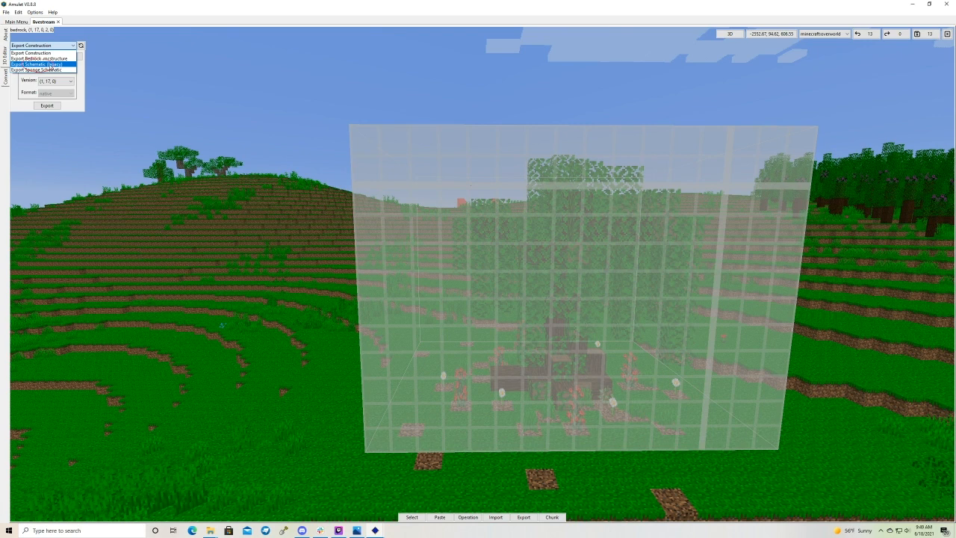
pyautogui.click(54, 63)
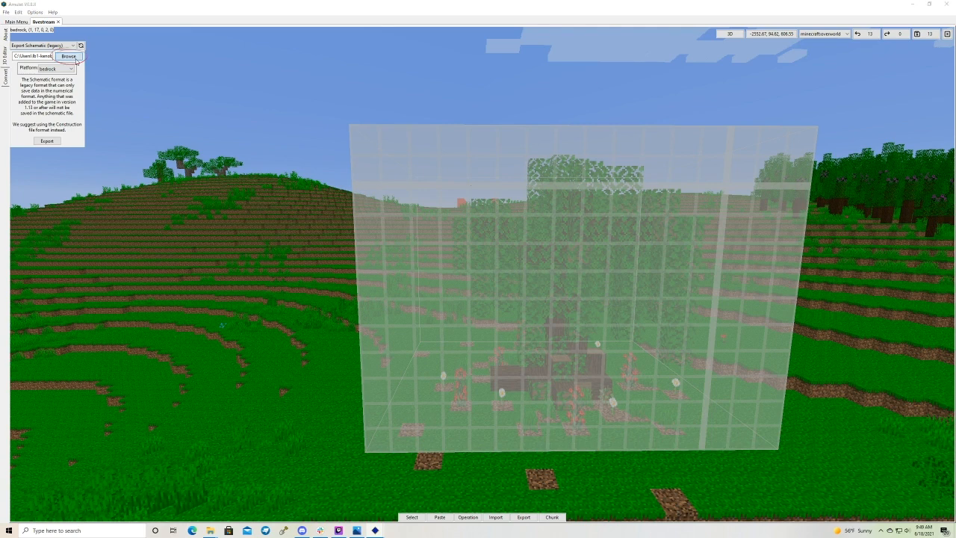
pyautogui.click(73, 56)
pyautogui.write('tutorial.schematic')
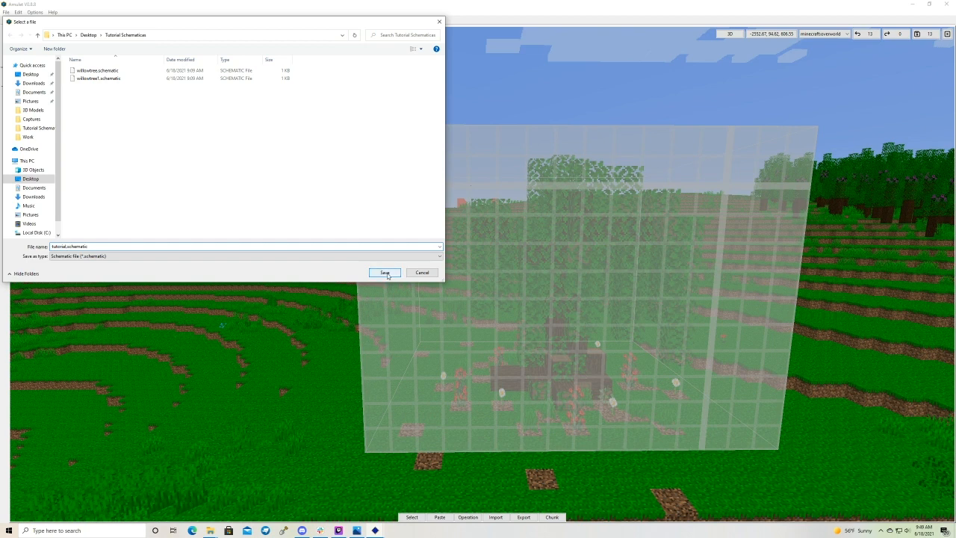
pyautogui.click(384, 272)
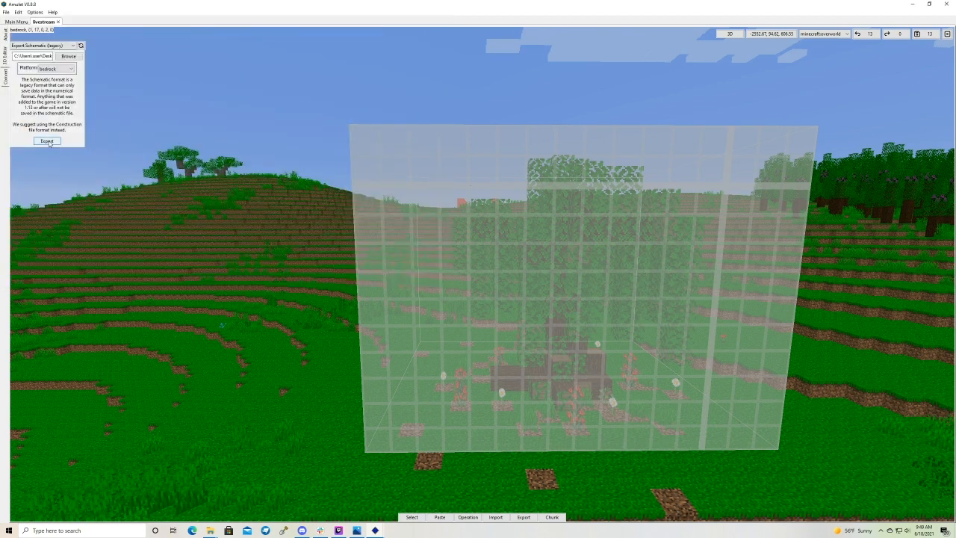
pyautogui.click(47, 141)
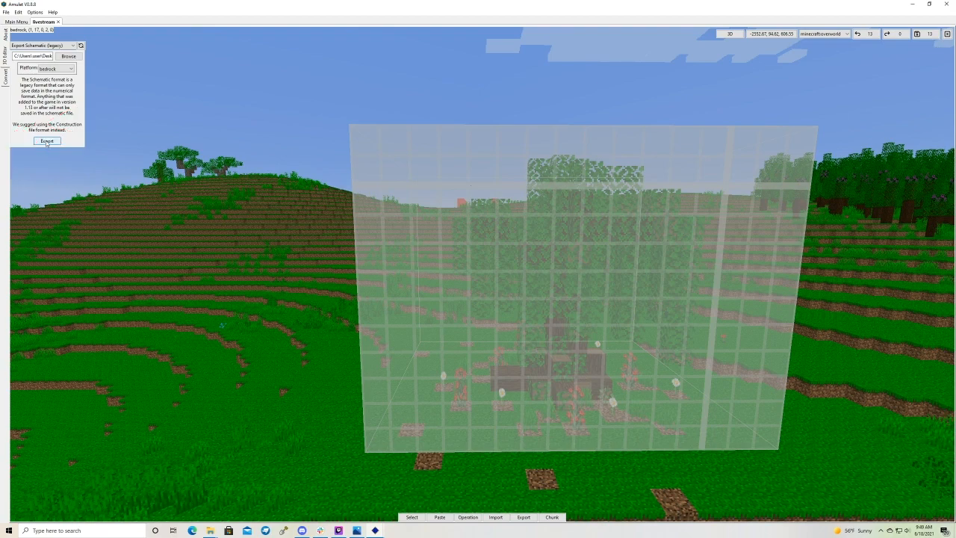
pyautogui.moveTo(258, 208)
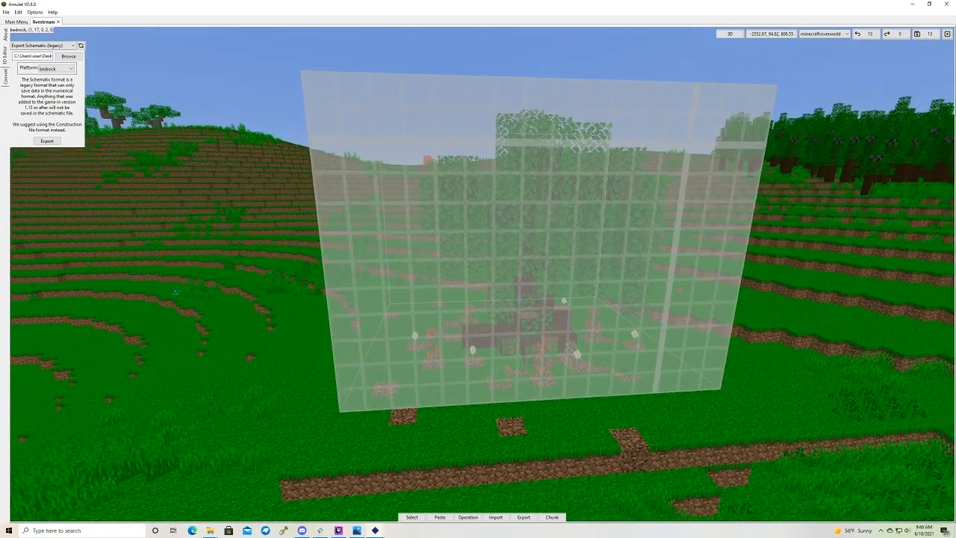
pyautogui.click(68, 56)
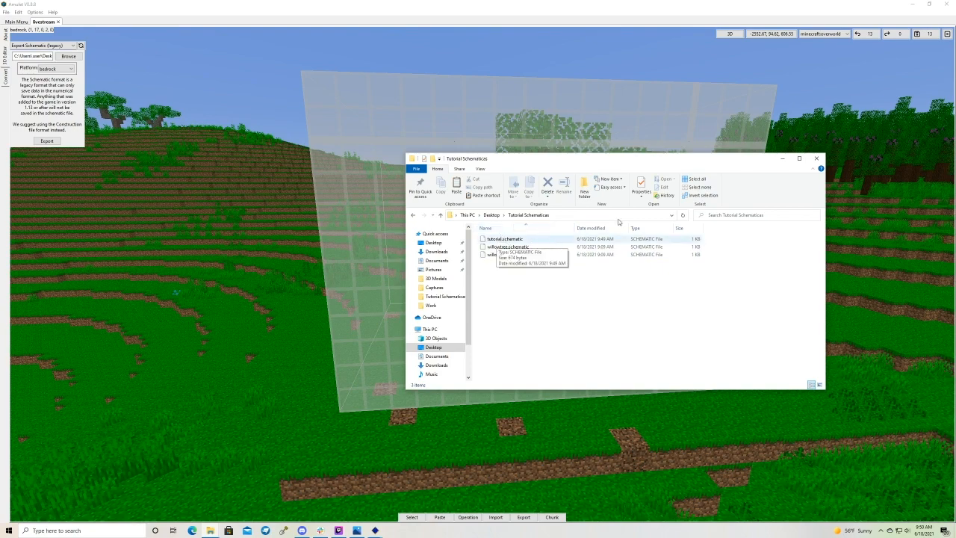
pyautogui.click(816, 159)
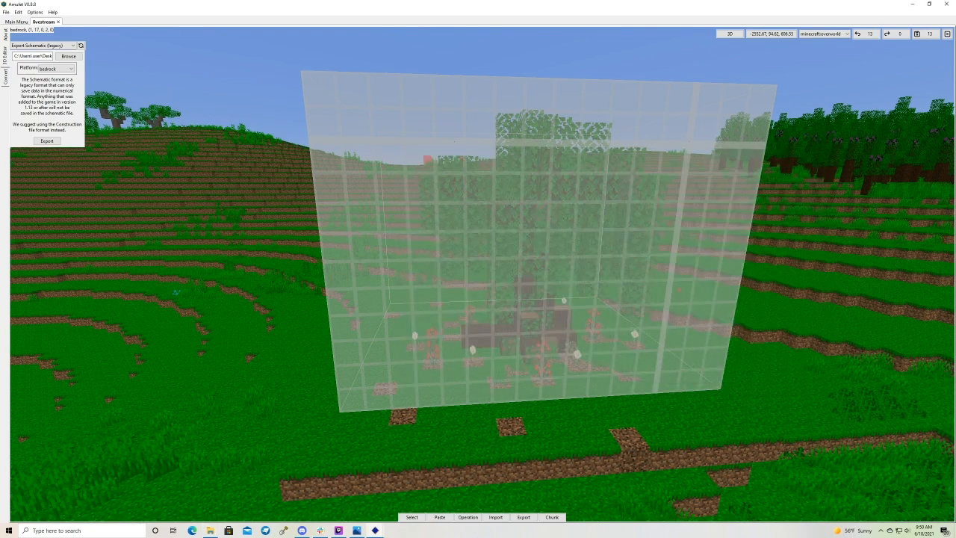